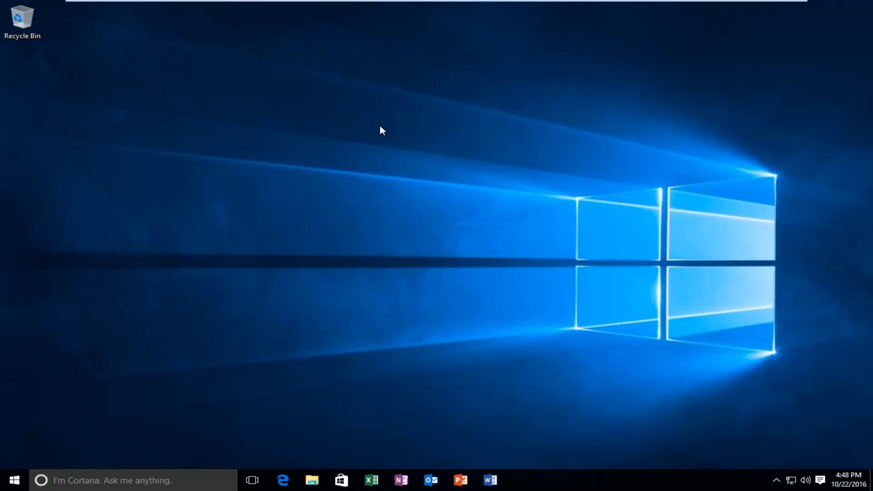
mouse_move(11, 481)
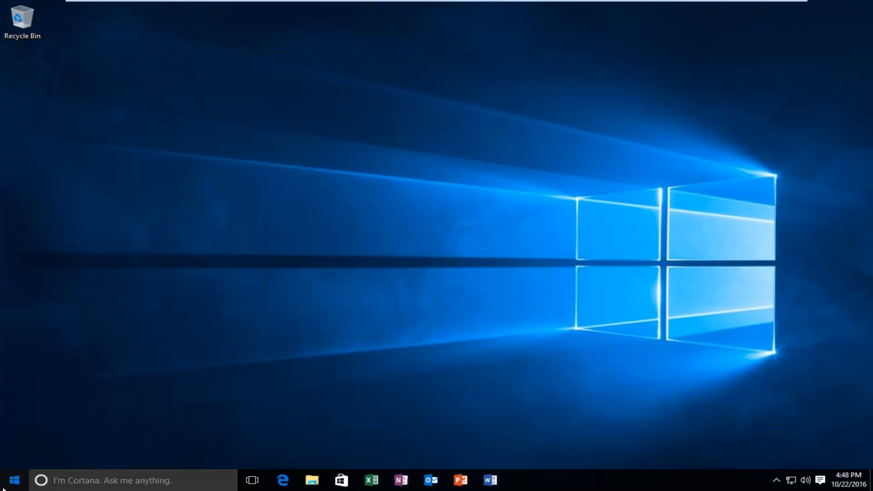
- Search the Start menu for "power" to list power settings
click(14, 480)
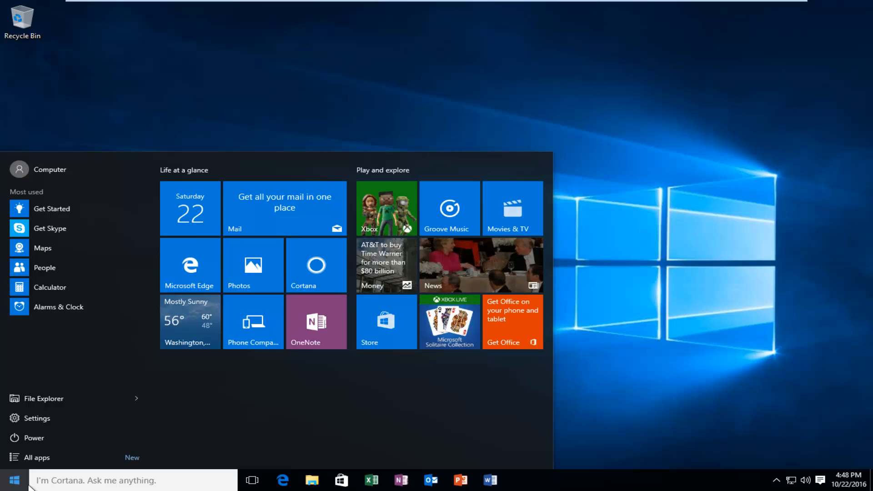
mouse_move(54, 480)
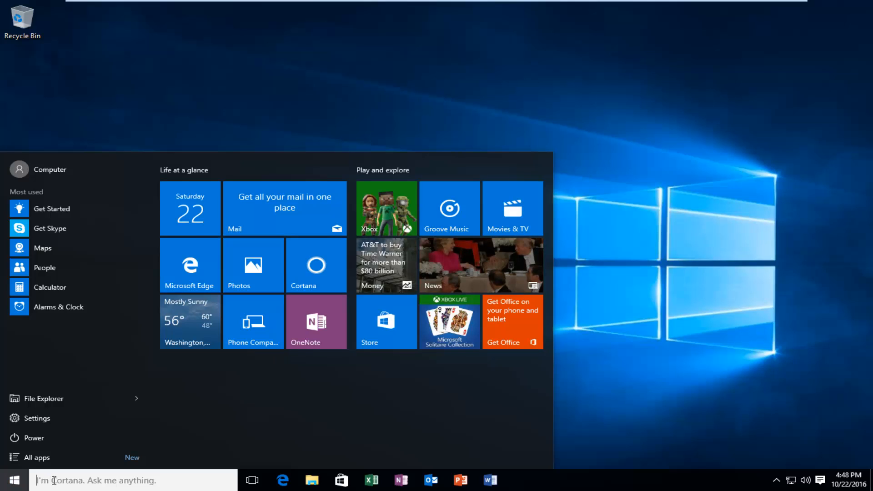
text(p)
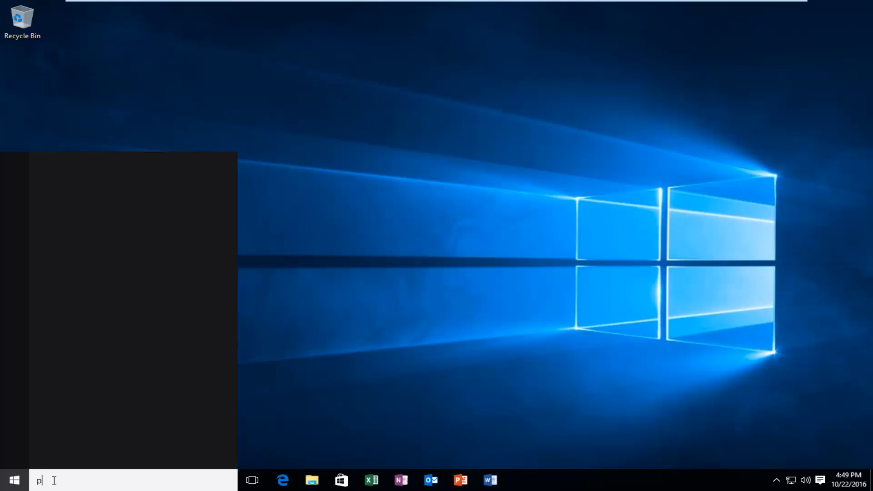
text(ower)
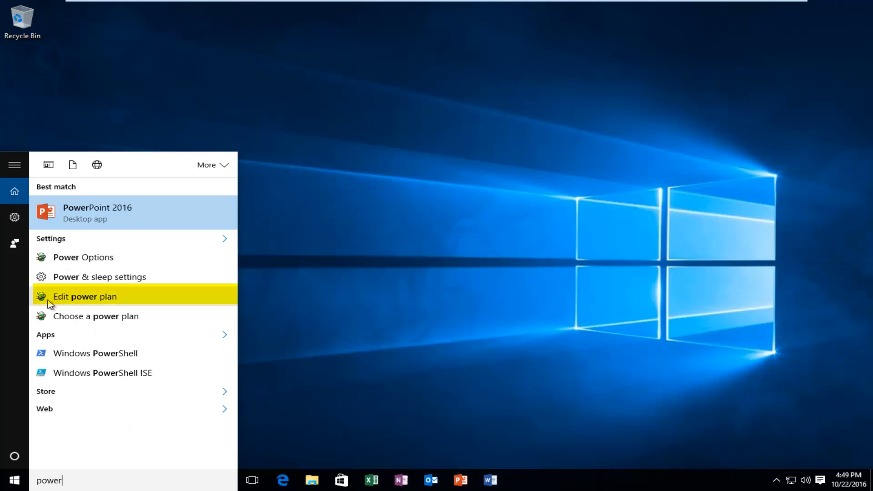
mouse_move(59, 303)
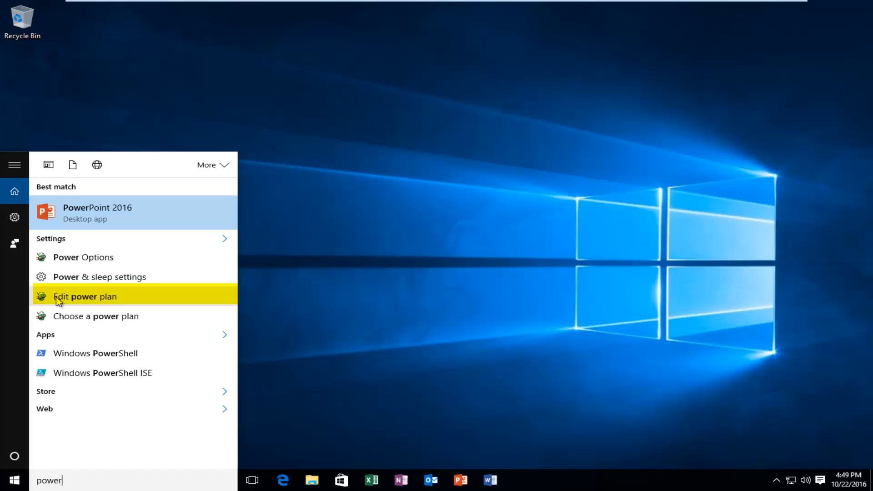
mouse_move(78, 303)
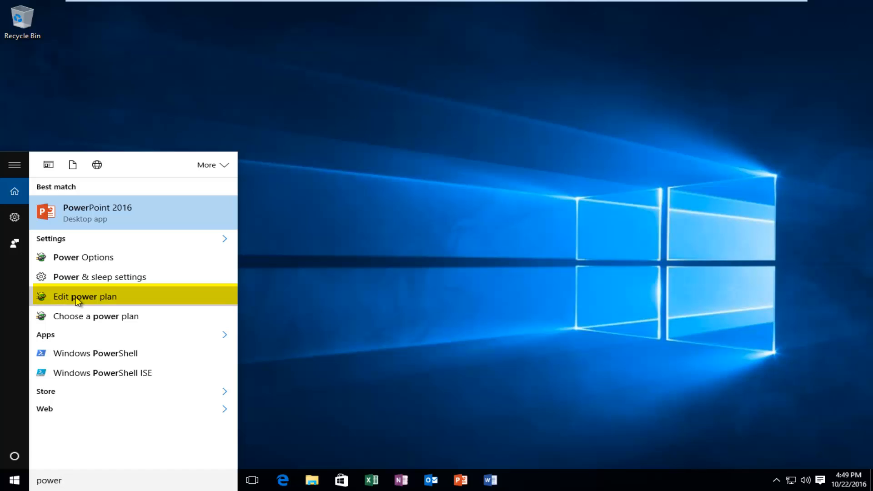
- Open Edit power plan for the Balanced plan from the search results
click(78, 301)
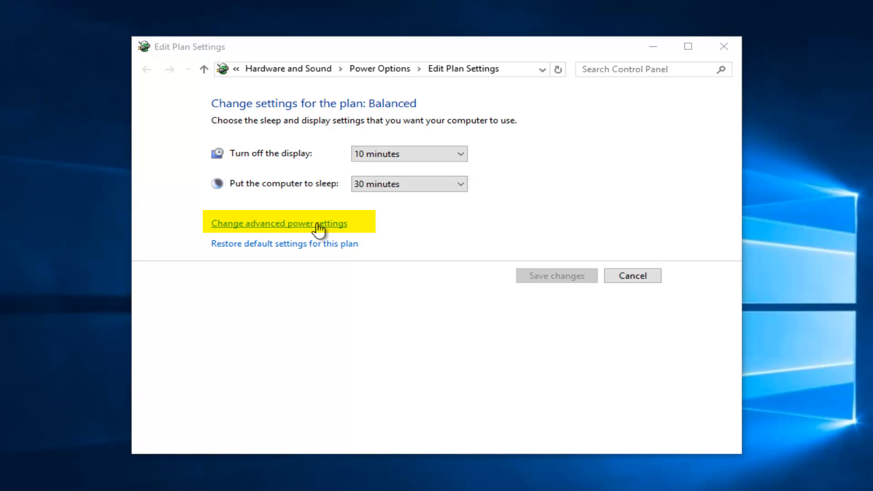
- Set Wireless Adapter Power Saving Mode to Maximum Performance in advanced power settings
click(278, 223)
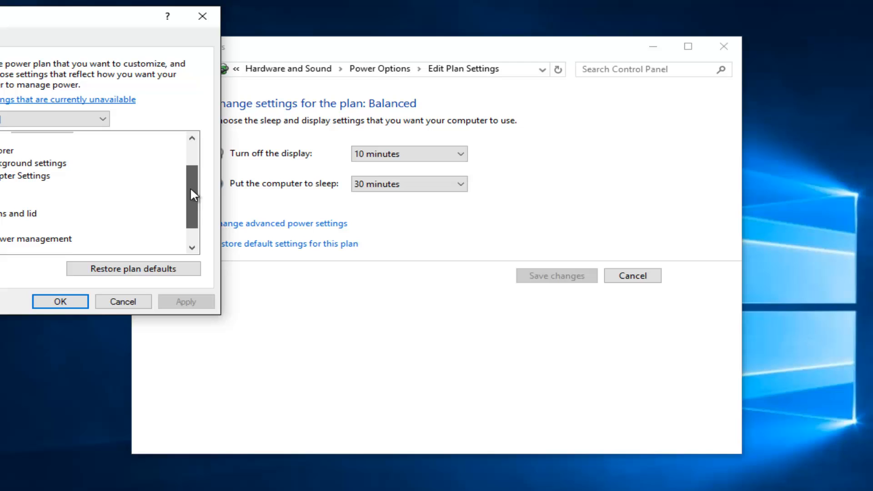
scroll(up, 3)
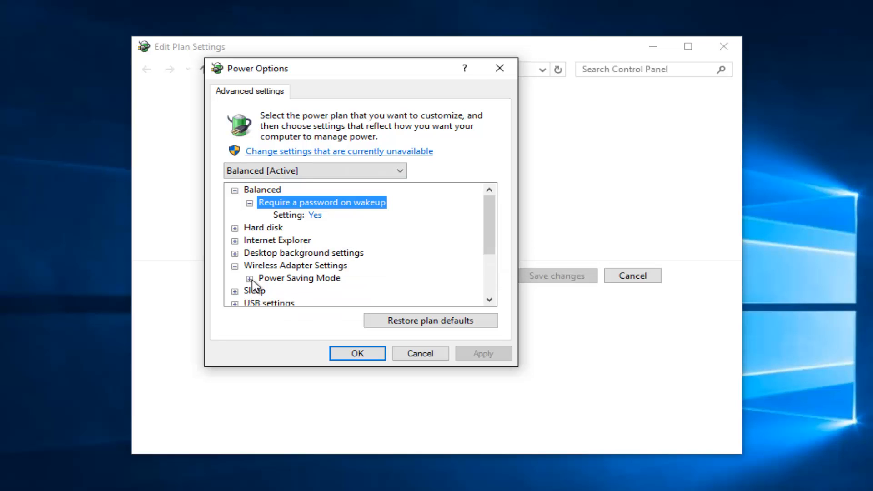
click(250, 278)
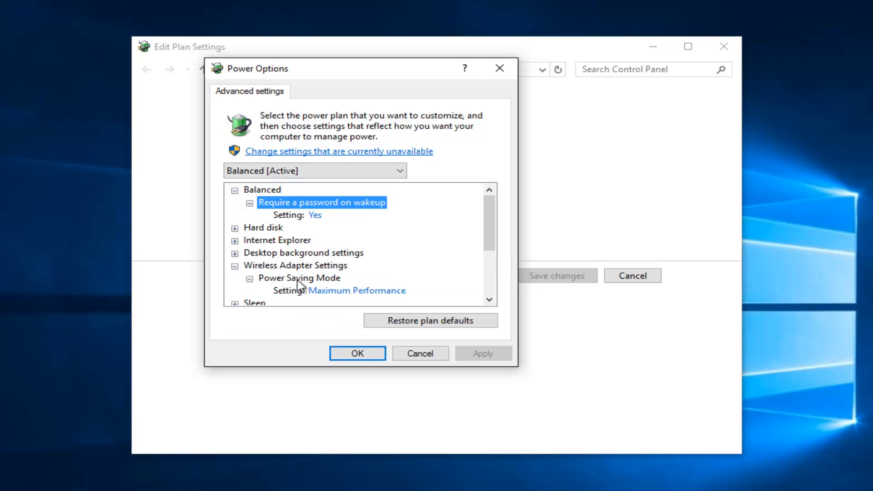
scroll(down, 3)
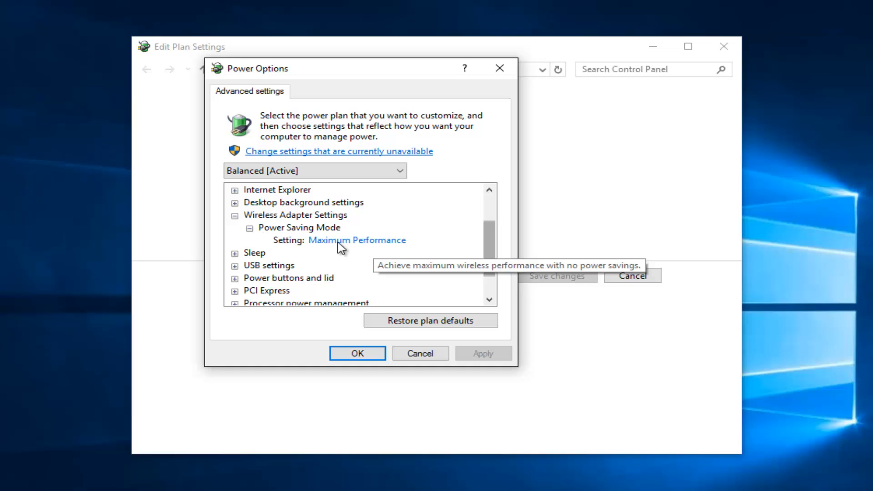
click(356, 240)
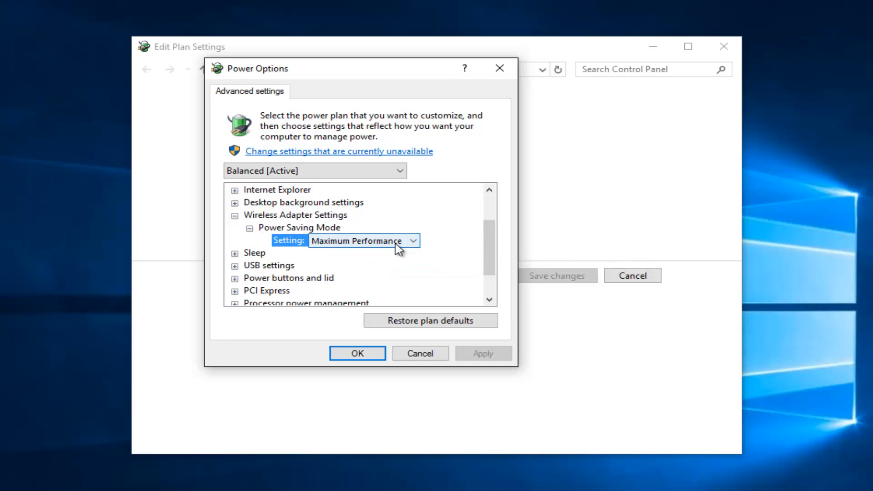
mouse_move(290, 262)
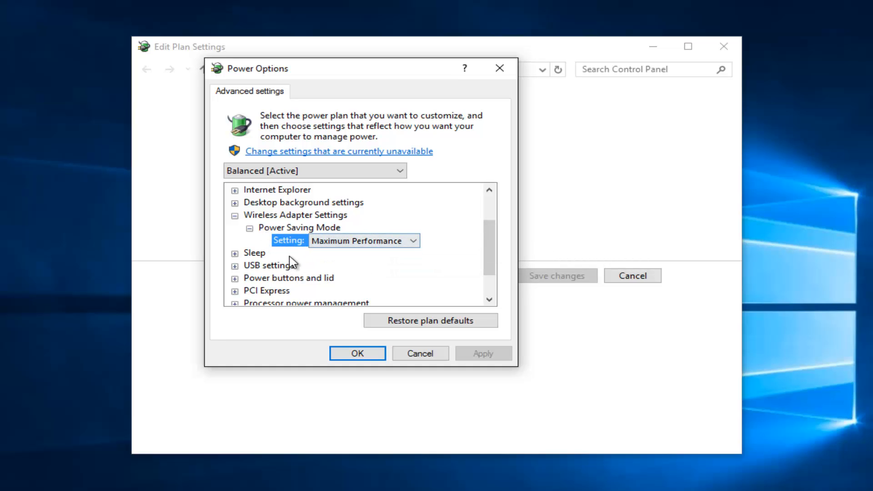
mouse_move(281, 256)
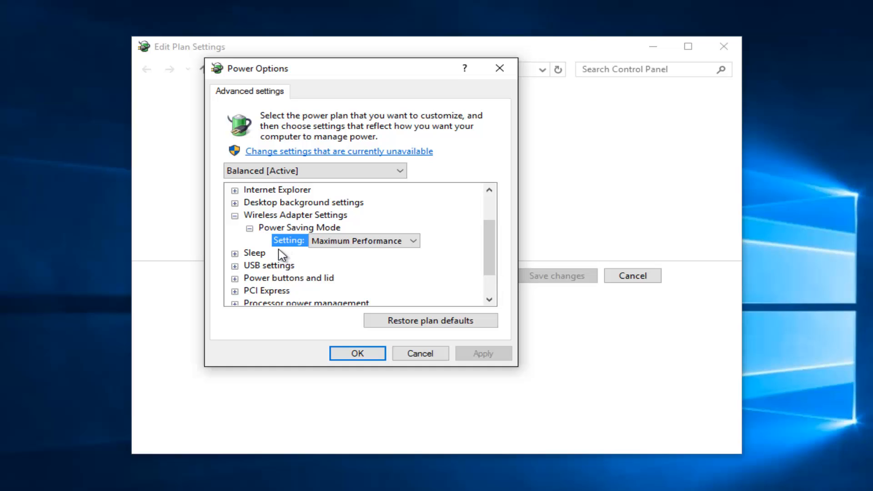
click(414, 240)
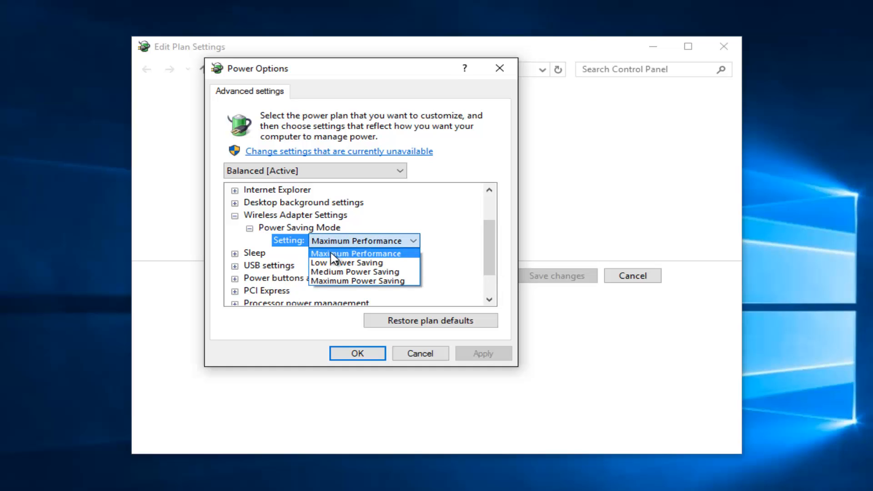
click(355, 253)
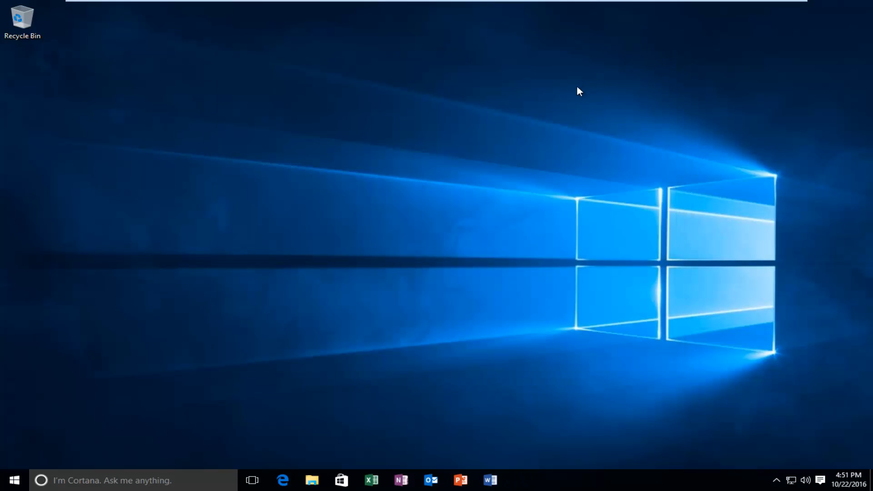
- Search "compu" in Start and launch Computer Management
click(13, 481)
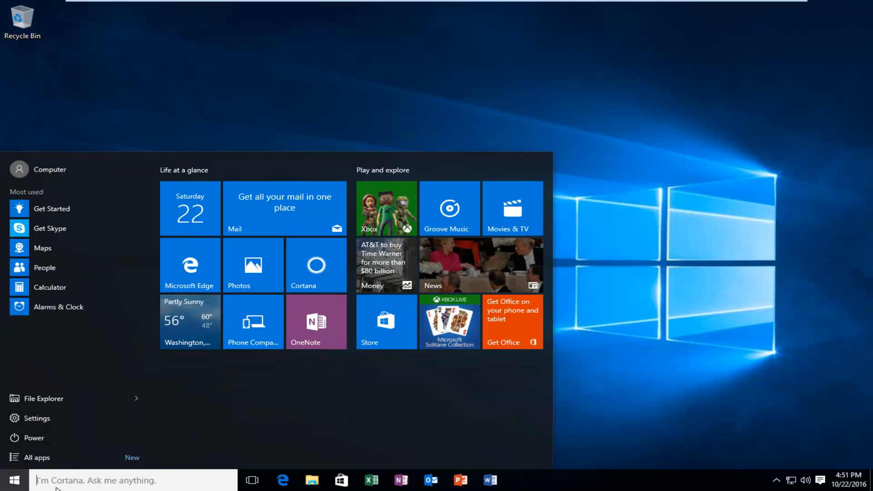
text(computer management)
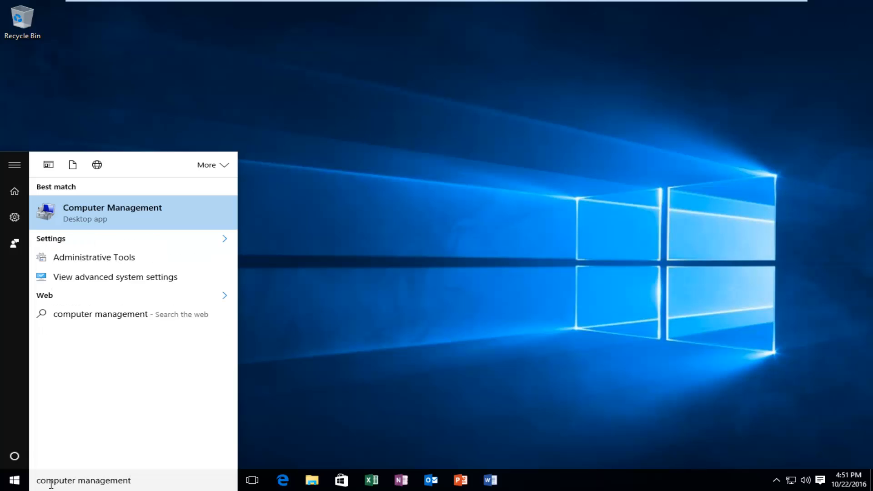
mouse_move(100, 208)
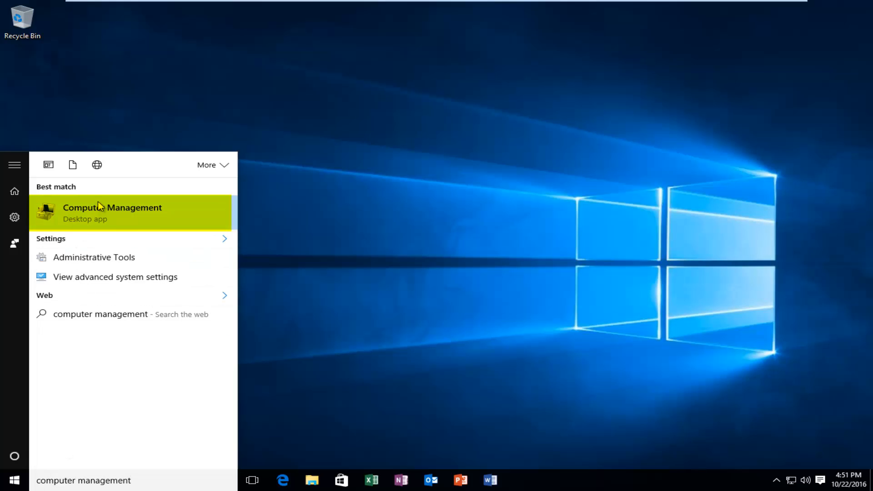
mouse_move(104, 211)
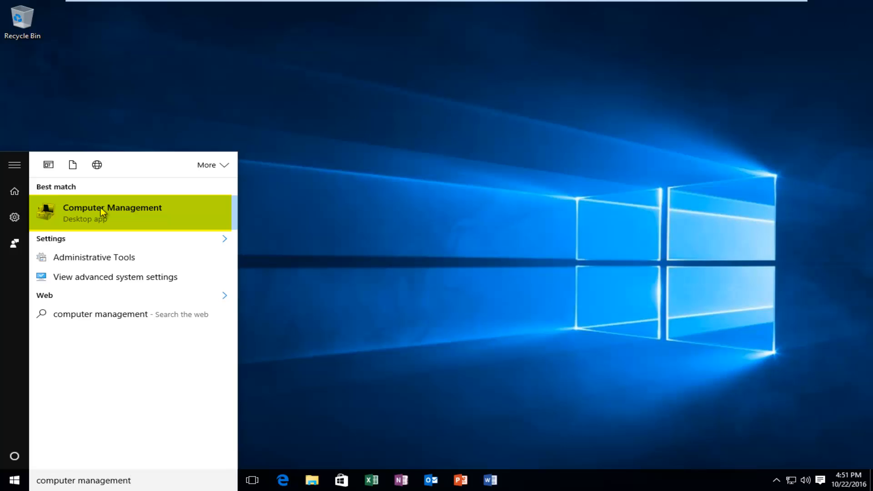
click(112, 212)
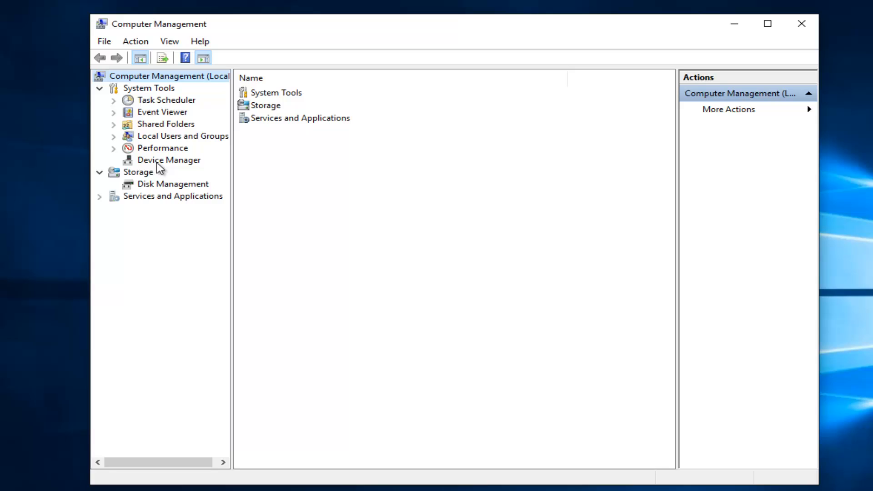
- Open Device Manager and expand Network adapters to show the Intel PRO/1000 MT
click(169, 160)
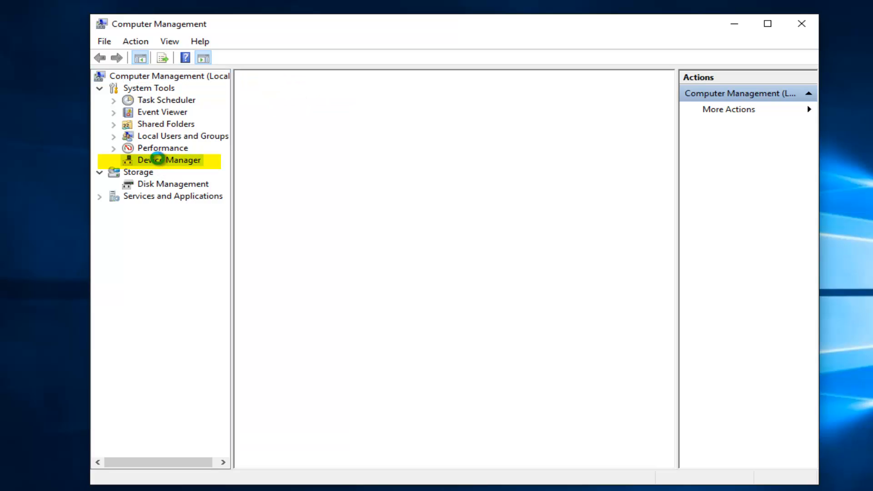
click(168, 160)
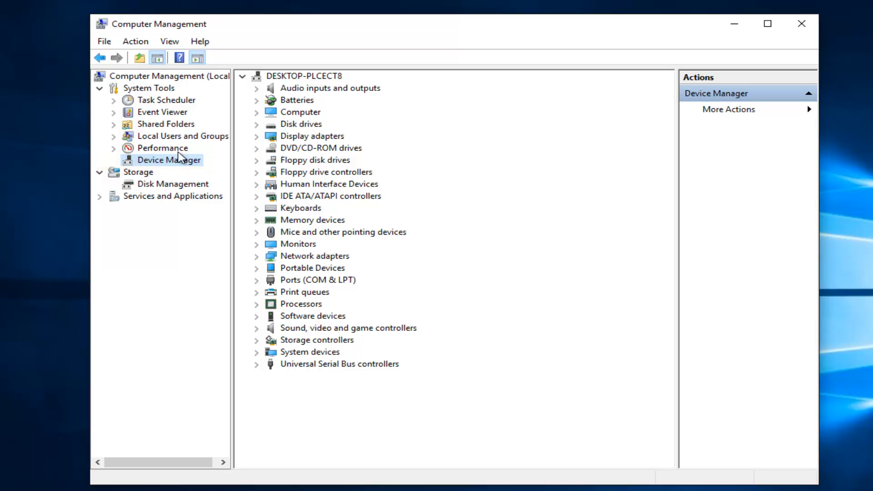
mouse_move(259, 262)
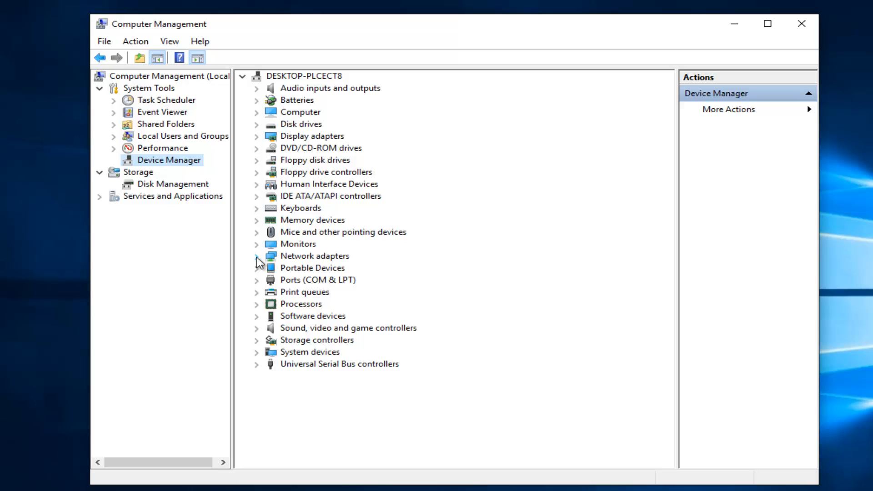
click(256, 255)
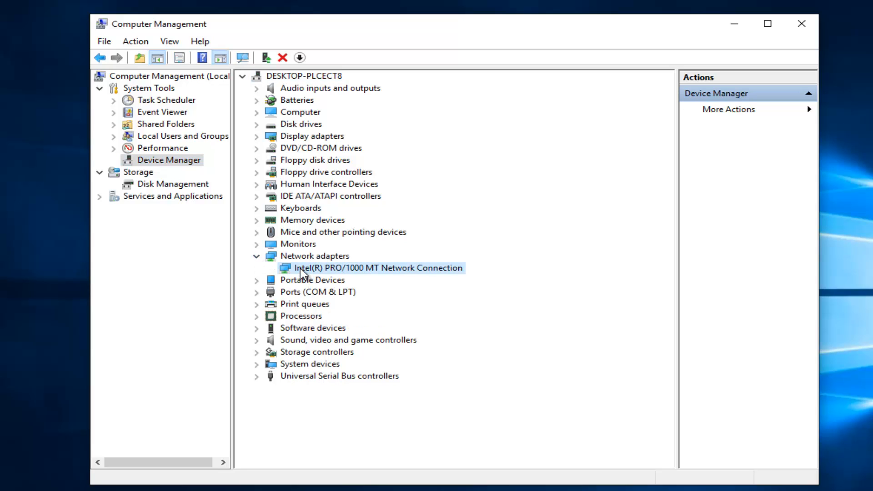
- Uninstall the Intel(R) PRO/1000 MT Network Connection and confirm the removal
right_click(379, 268)
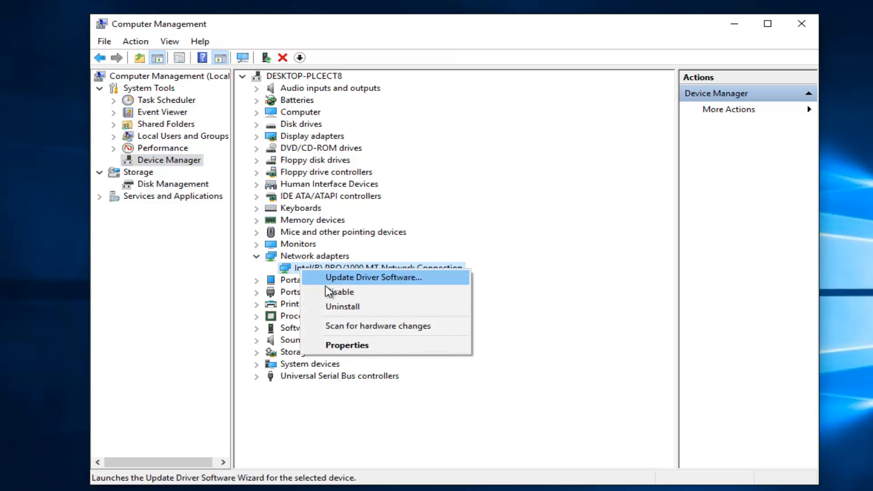
click(343, 306)
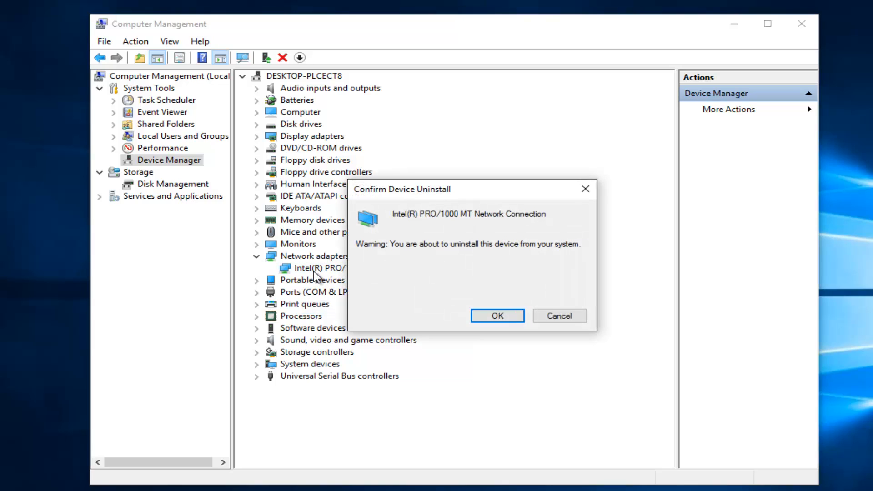
mouse_move(484, 223)
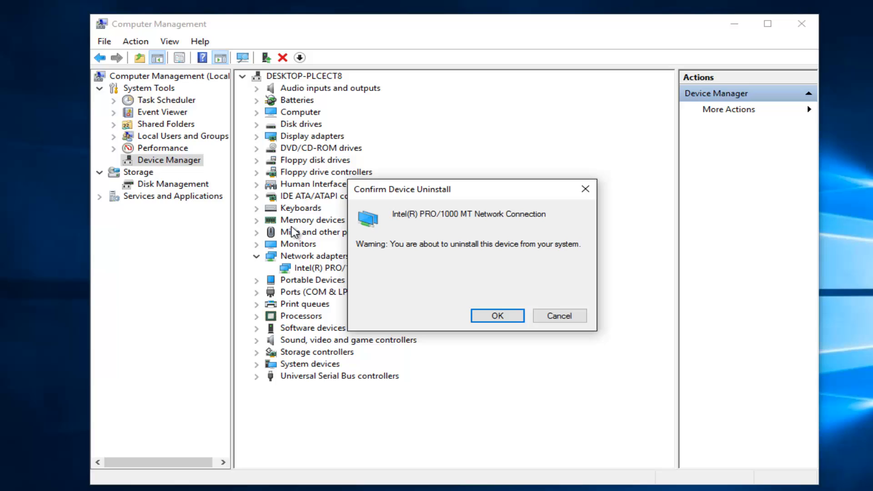
mouse_move(461, 294)
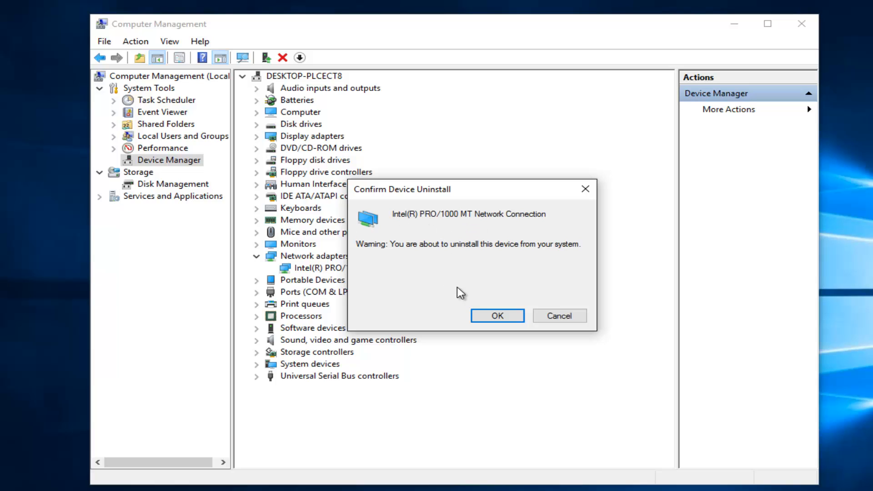
mouse_move(496, 316)
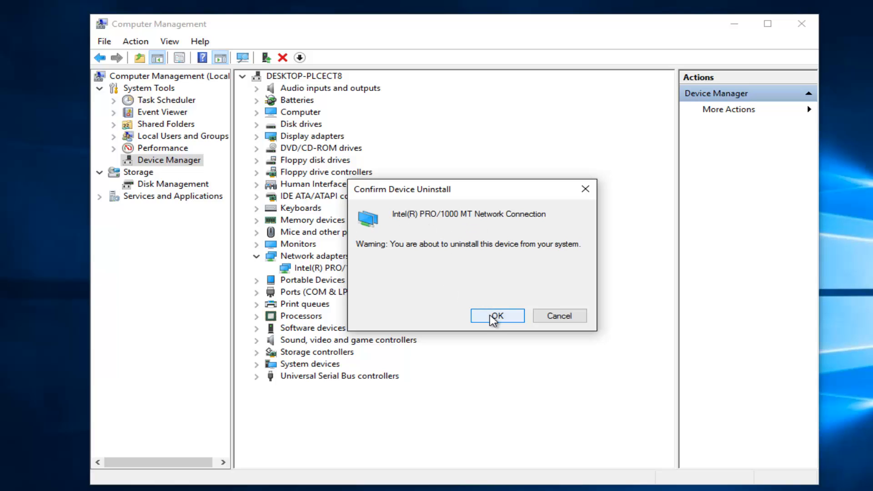
click(496, 315)
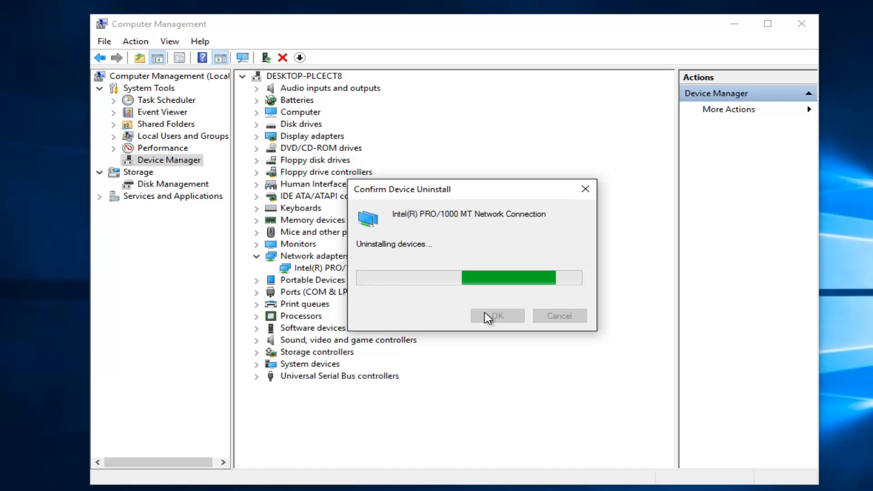
click(497, 315)
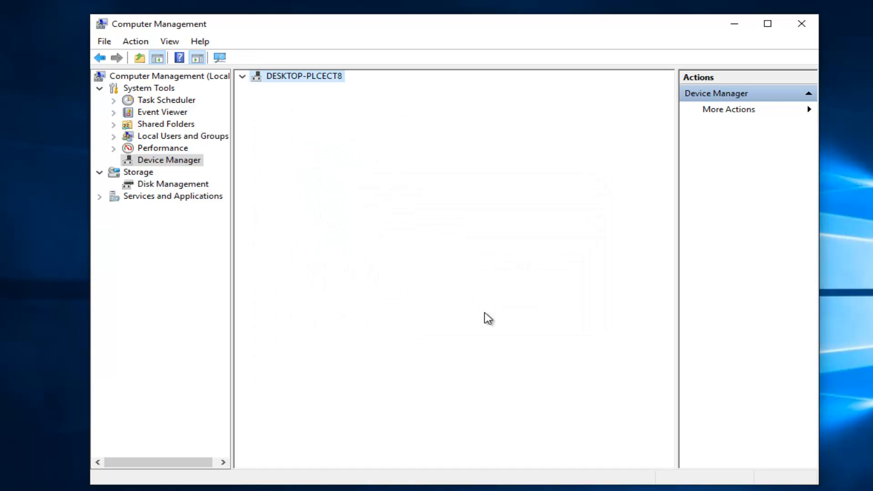
- Scan for hardware changes so the Intel PRO/1000 MT adapter reinstalls
click(169, 159)
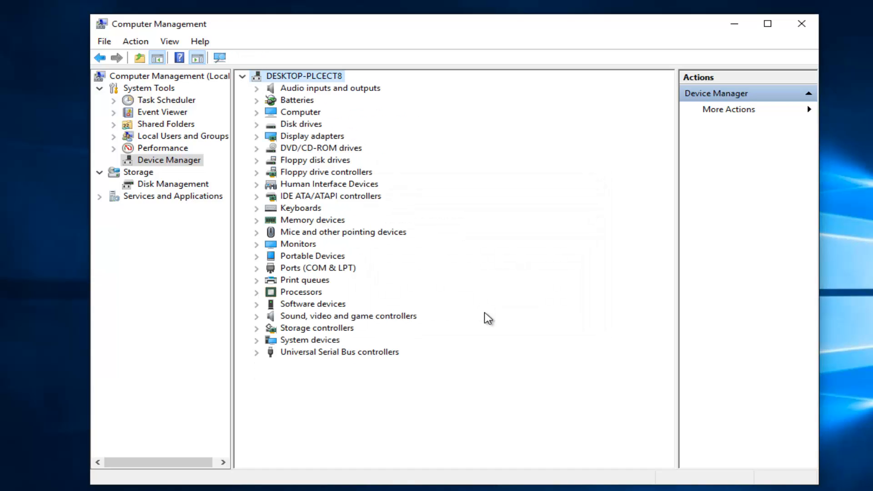
mouse_move(451, 307)
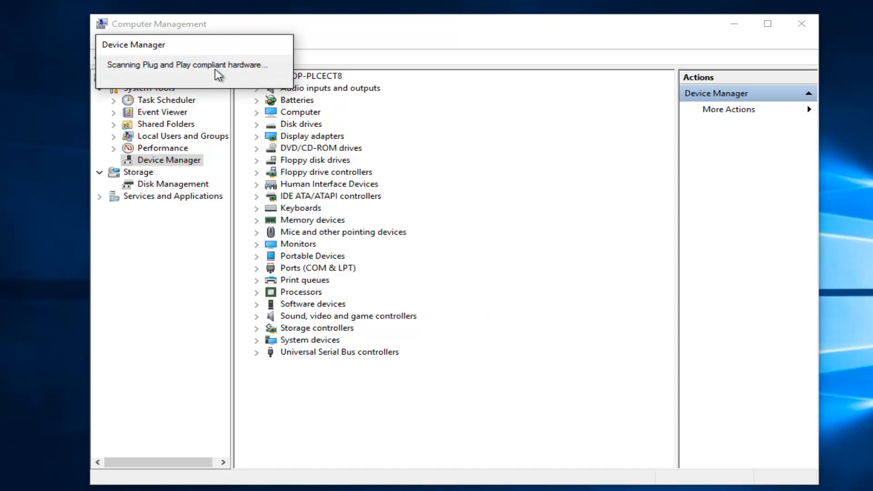
click(220, 58)
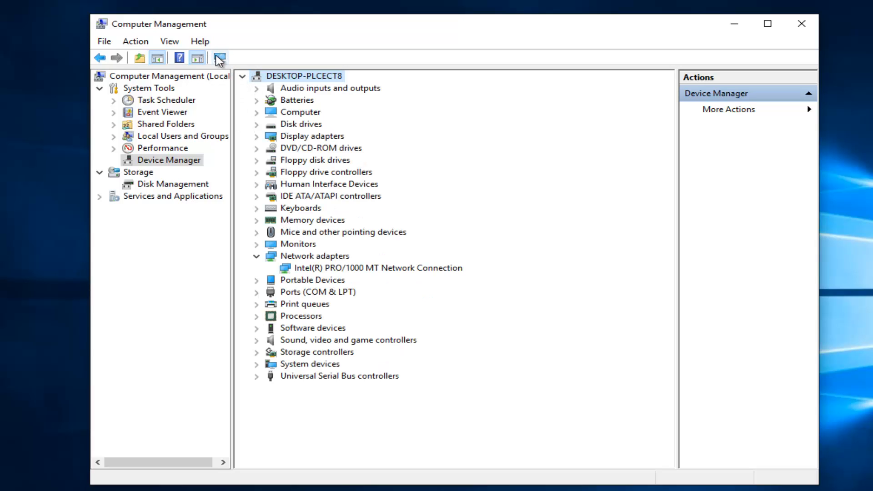
click(218, 58)
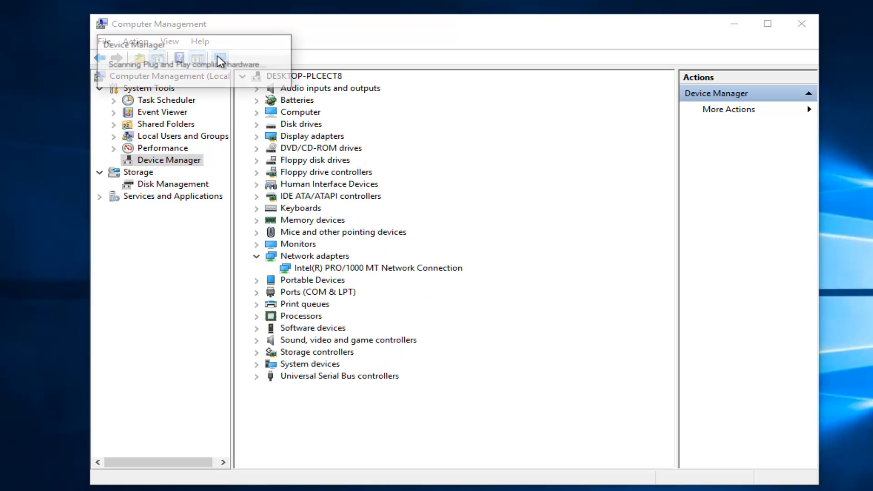
click(219, 57)
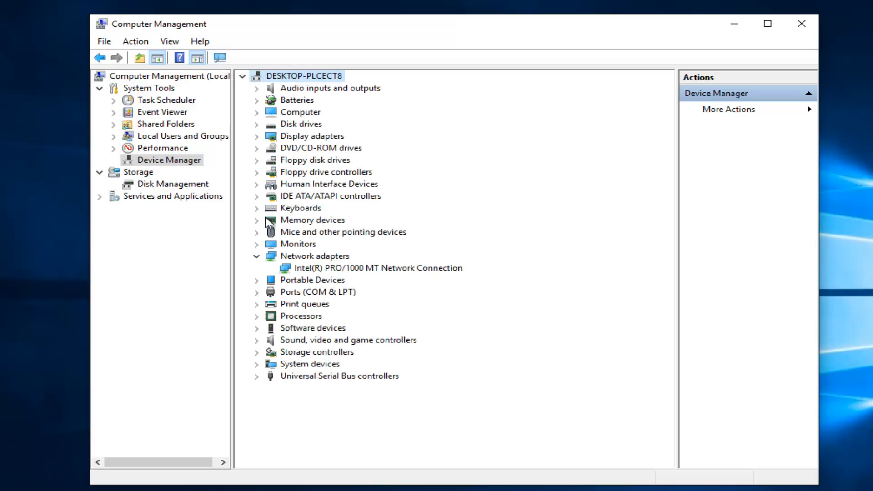
mouse_move(312, 272)
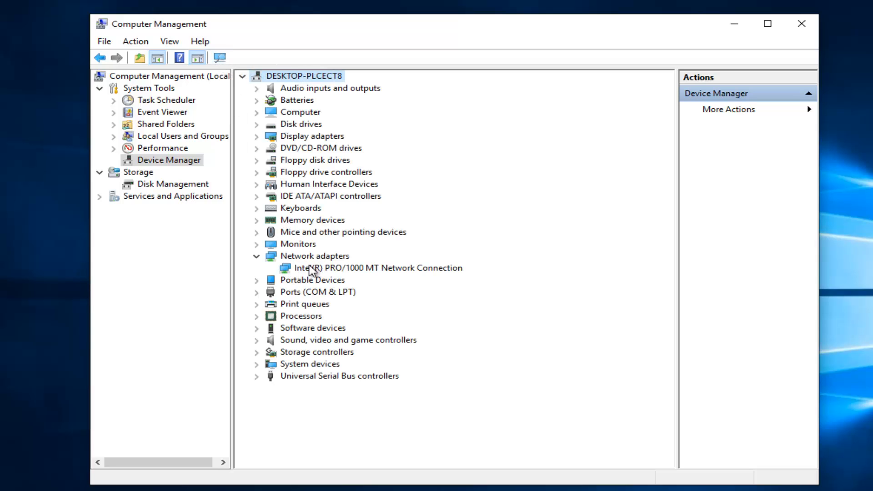
- Search automatically for updated Intel PRO/1000 MT drivers and close the up-to-date result
right_click(371, 268)
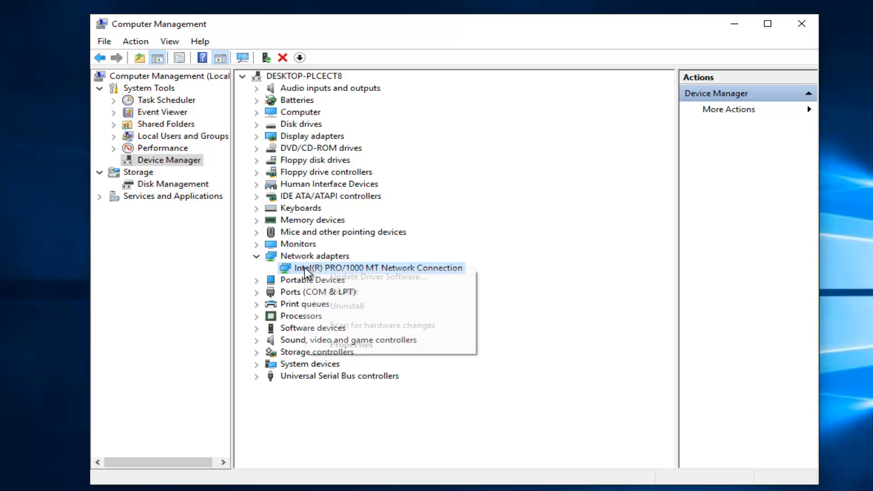
mouse_move(343, 291)
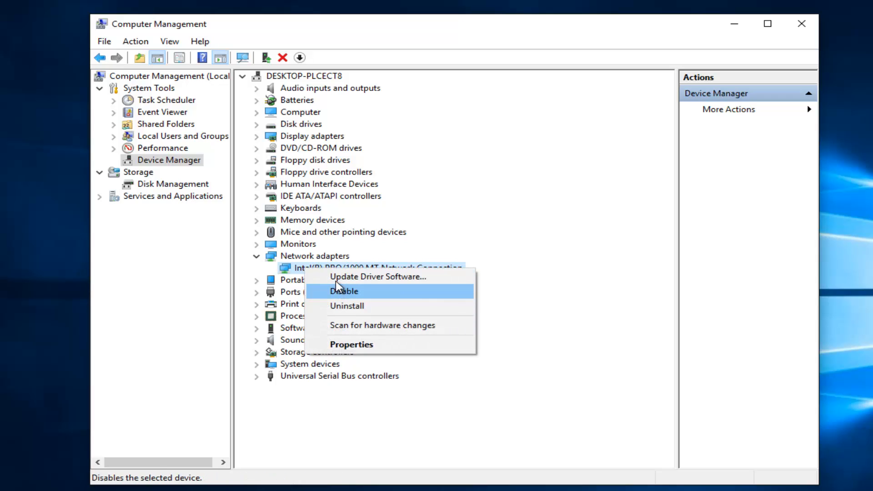
mouse_move(338, 277)
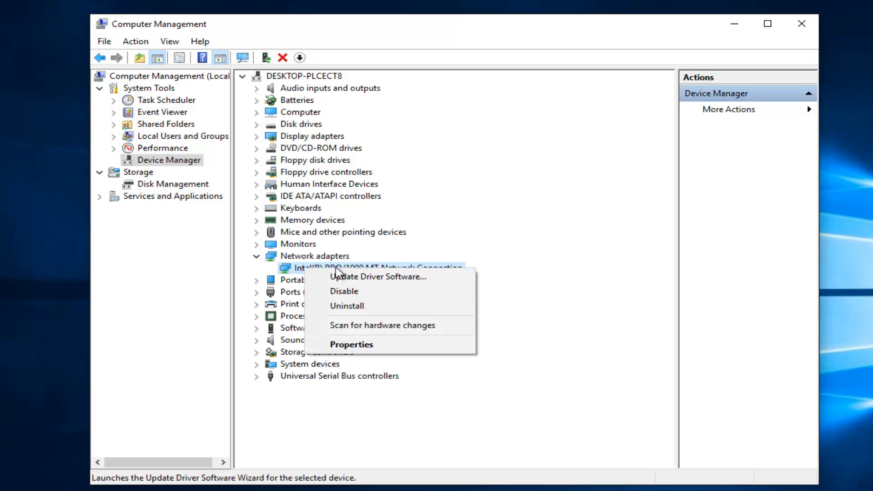
click(378, 277)
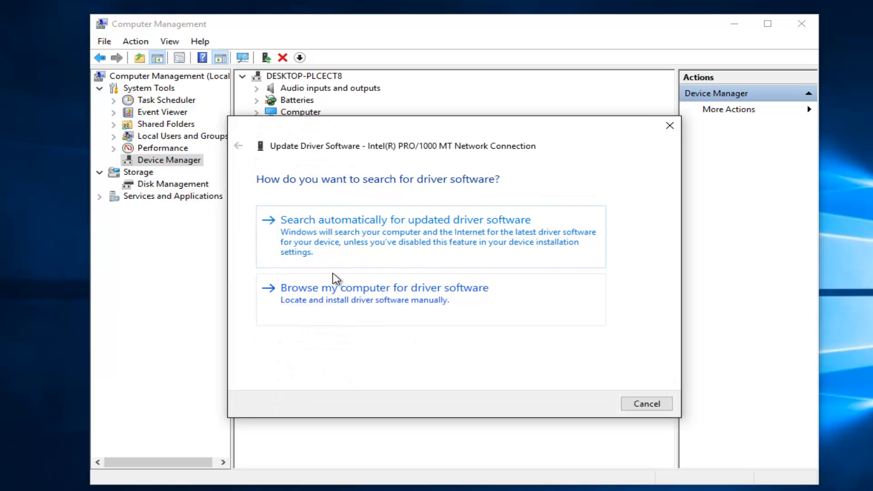
mouse_move(419, 244)
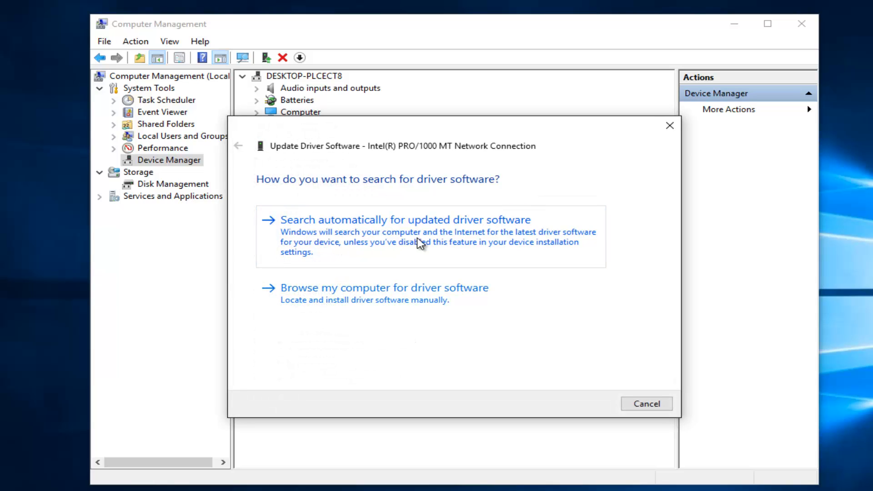
click(405, 219)
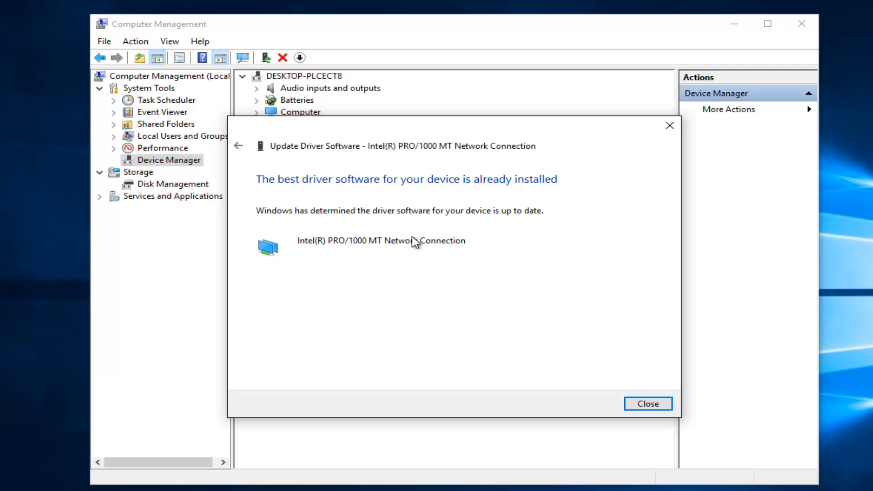
mouse_move(499, 217)
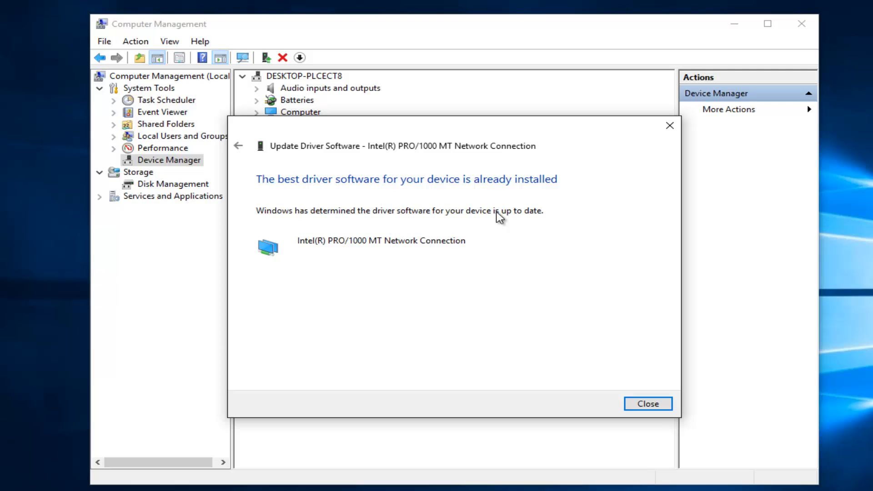
mouse_move(169, 261)
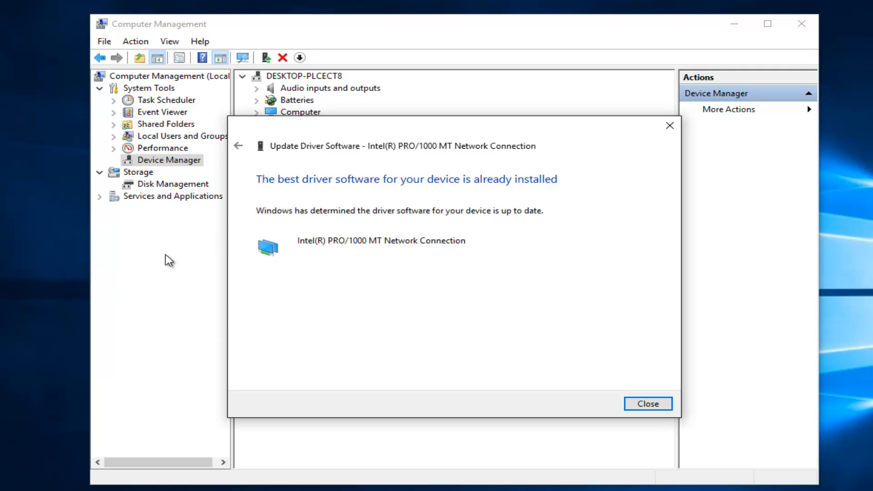
mouse_move(17, 287)
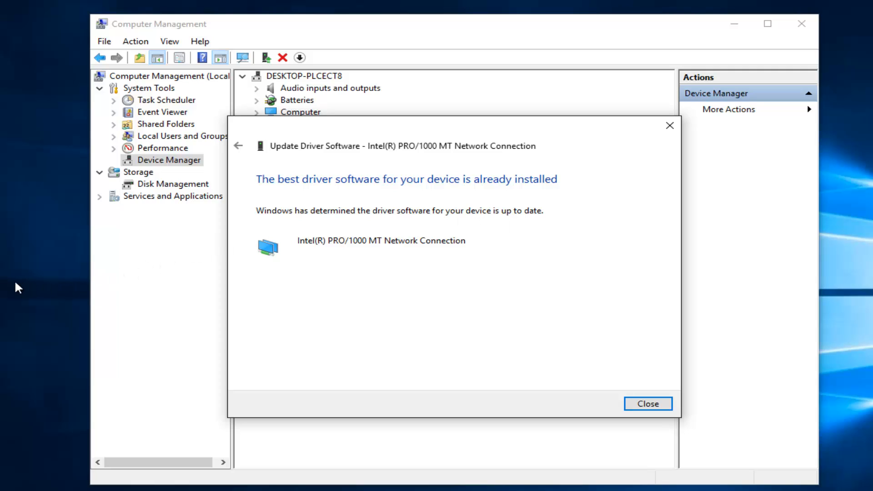
mouse_move(12, 287)
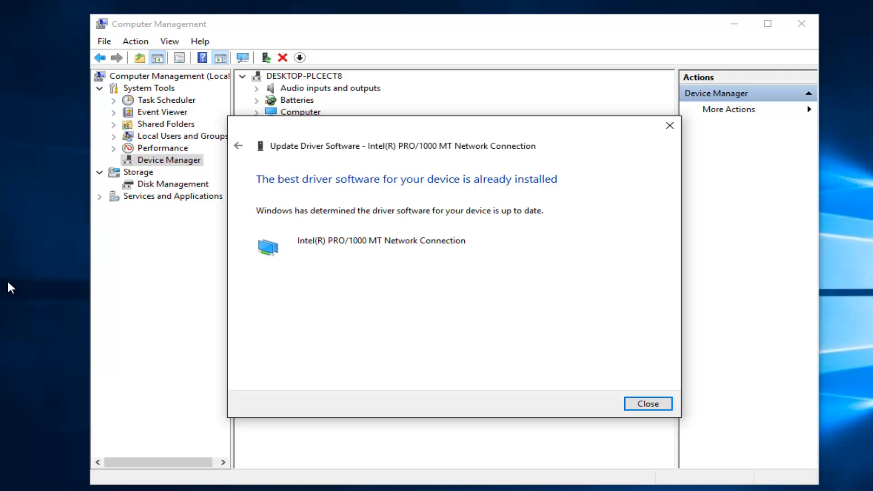
mouse_move(207, 284)
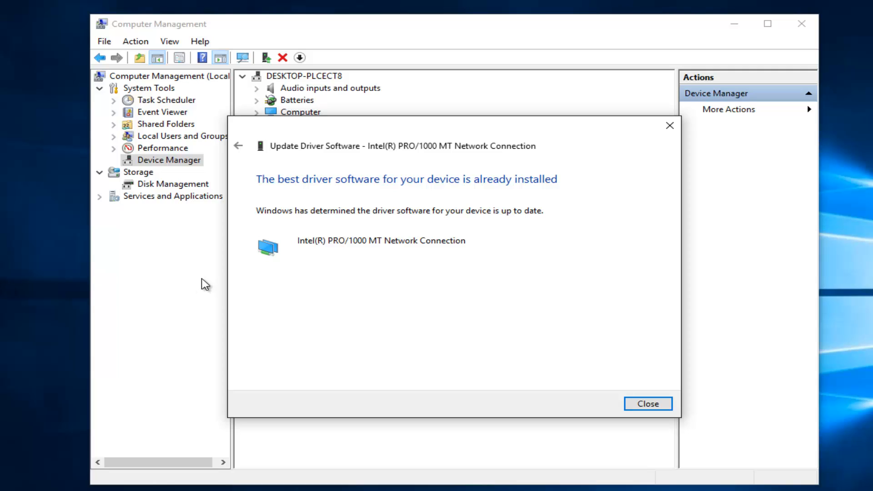
mouse_move(352, 330)
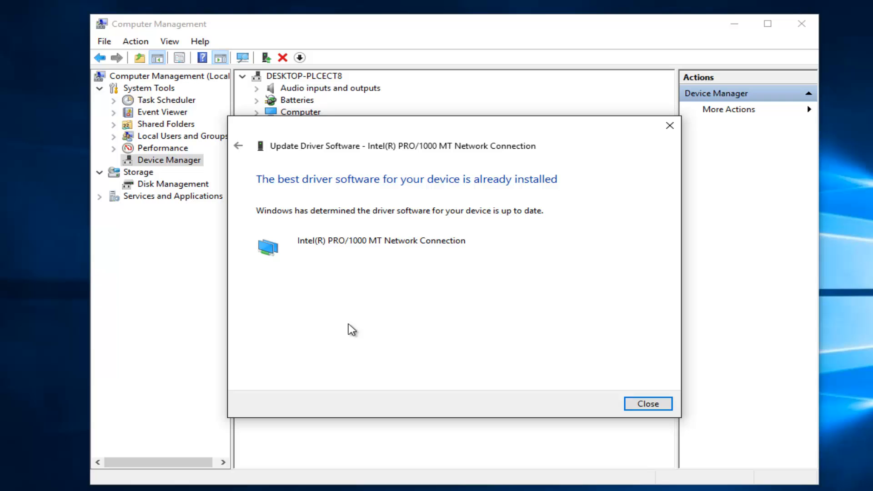
mouse_move(647, 403)
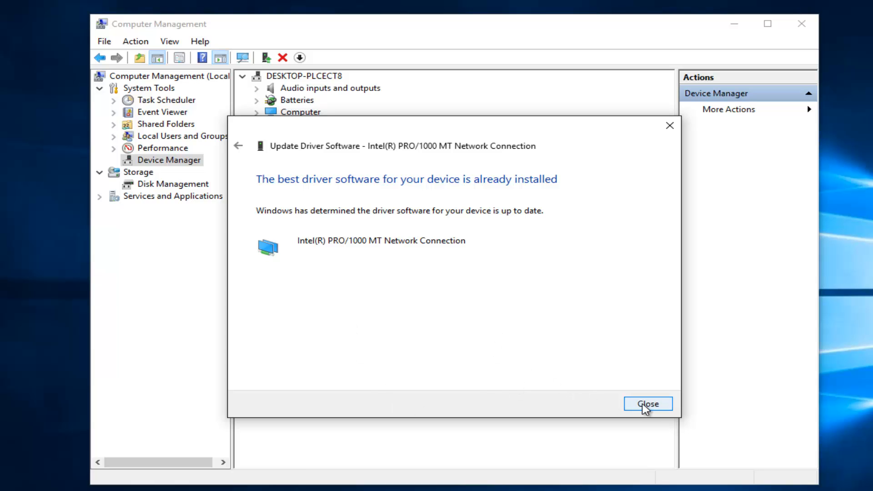
click(648, 404)
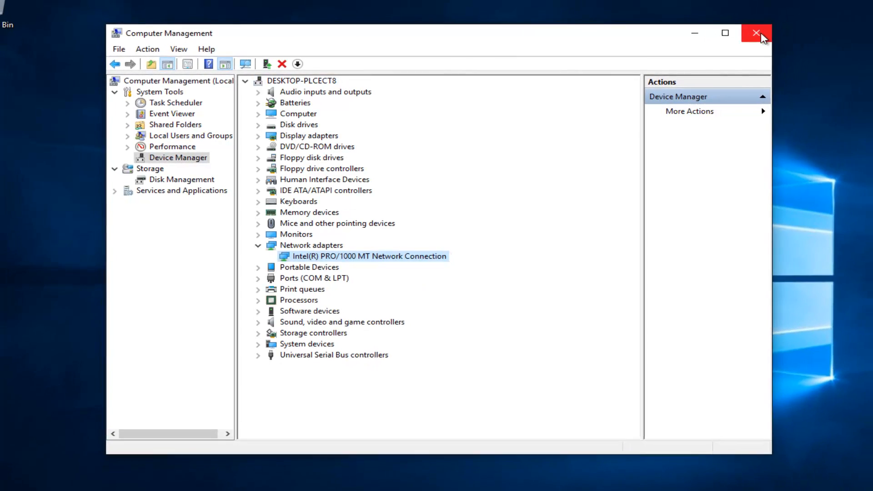
- Close Computer Management and open the Win+X power-user menu
click(757, 33)
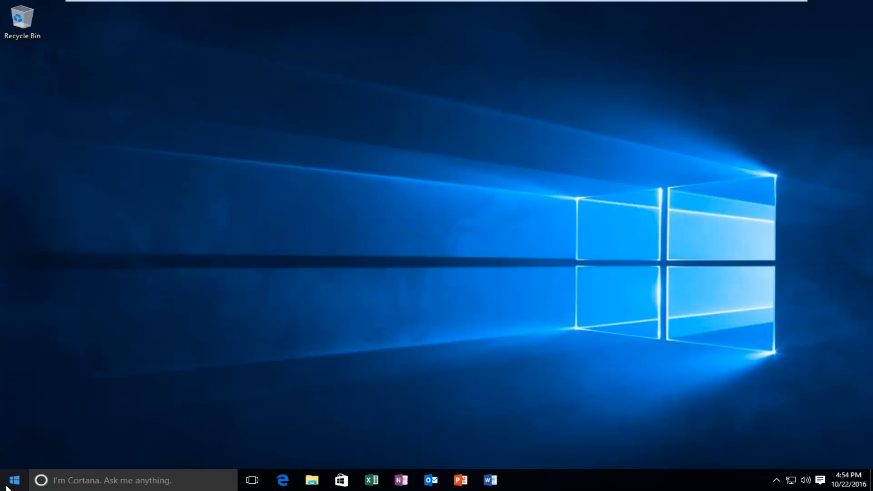
right_click(14, 480)
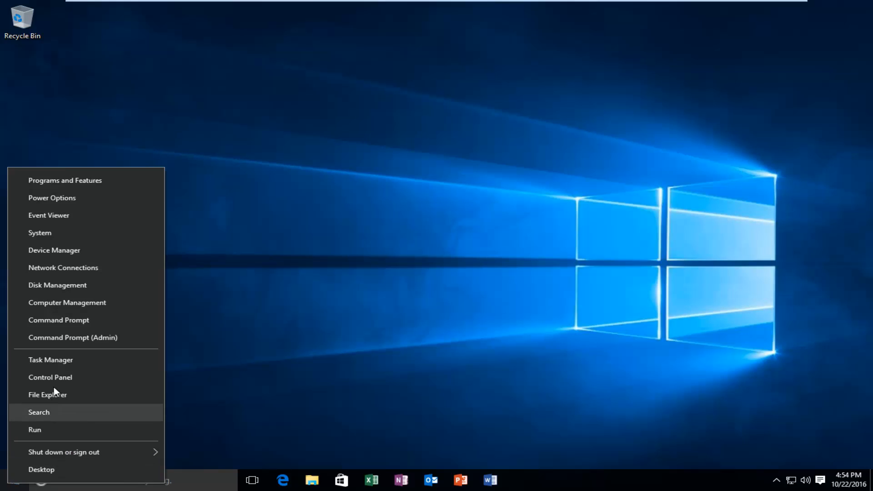
mouse_move(78, 338)
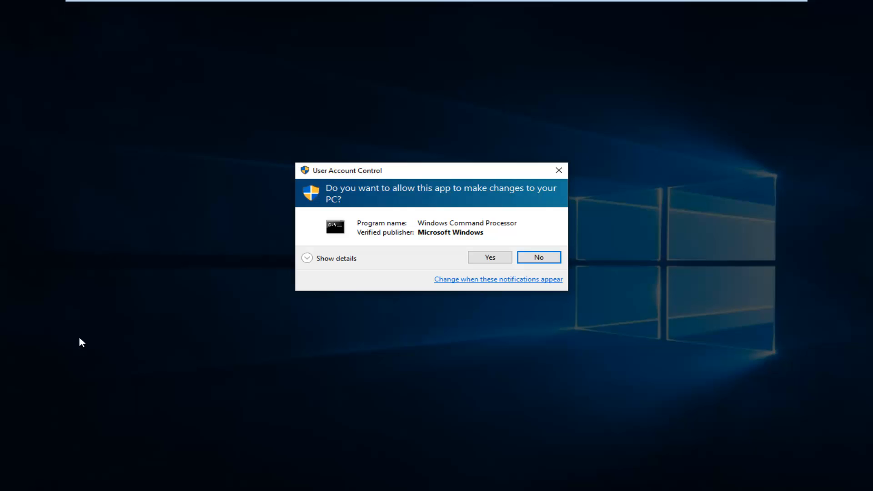
mouse_move(251, 244)
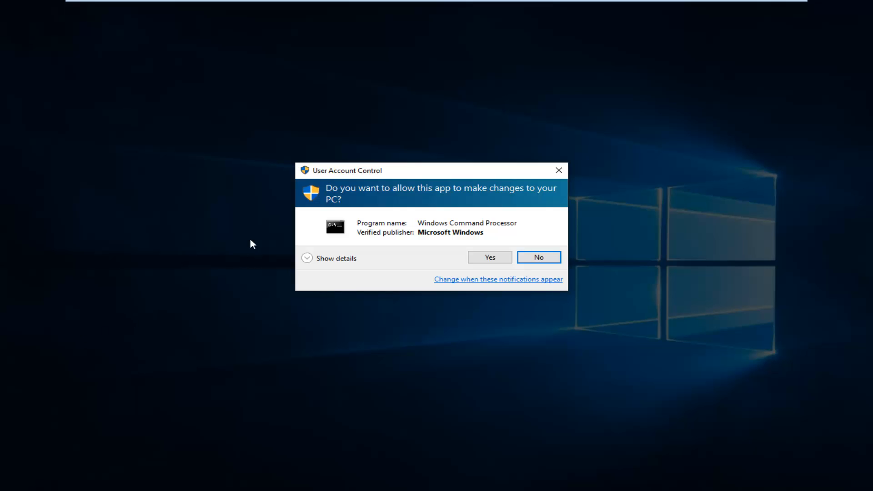
mouse_move(442, 201)
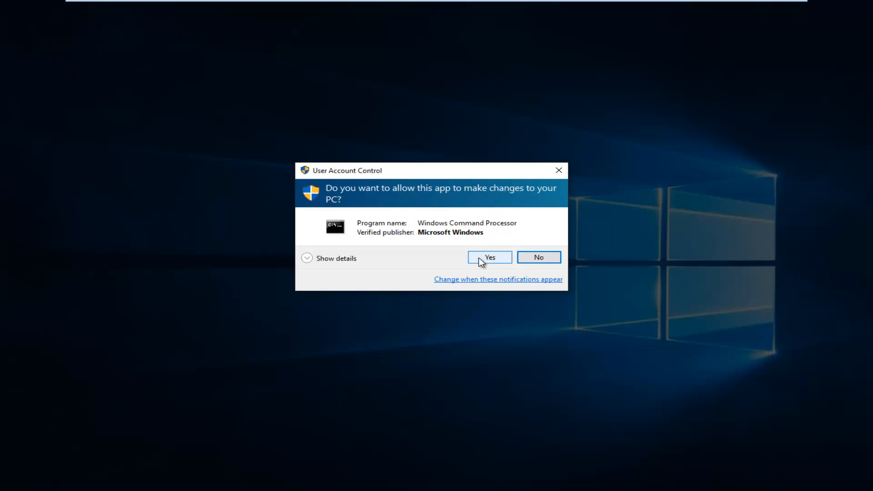
- Approve User Account Control to run Command Prompt as administrator
click(489, 257)
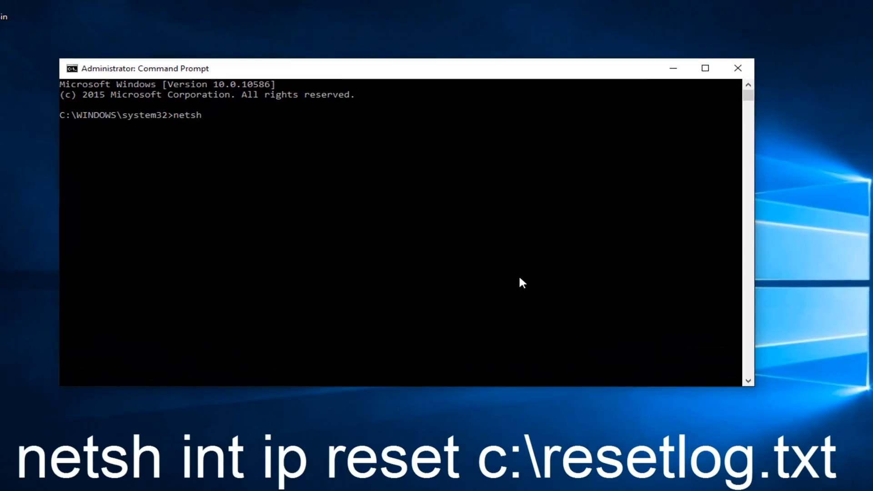
- Run netsh int ip reset logging to c:\resetlog.txt
text(int ip)
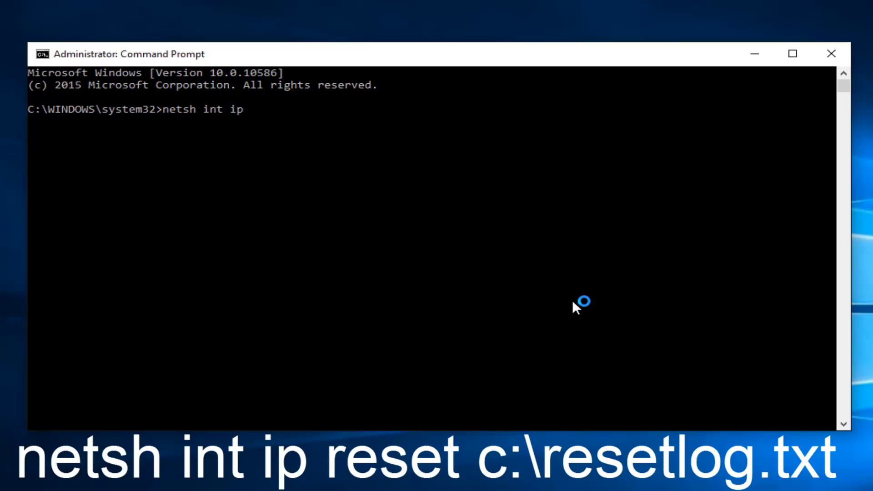
text(reset)
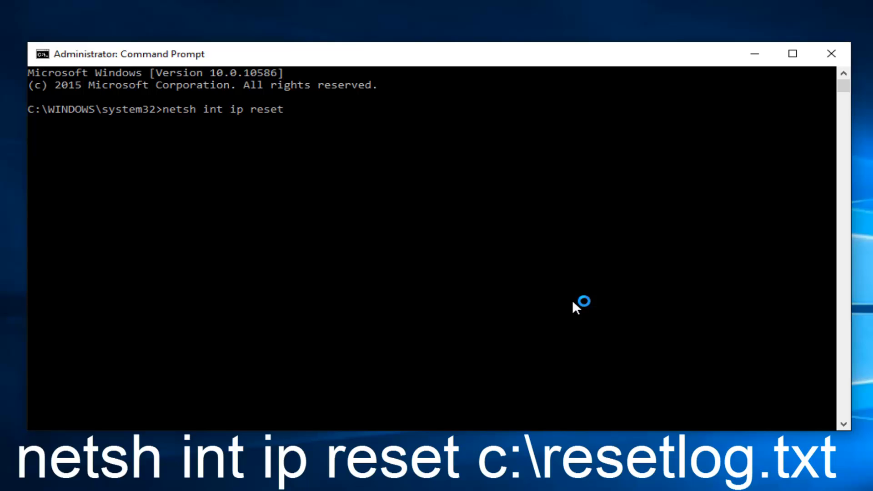
text(c)
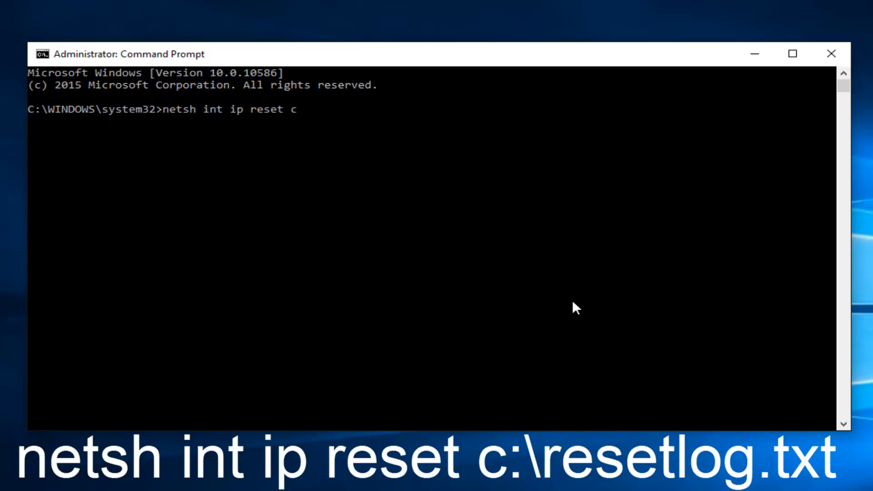
text(:\)
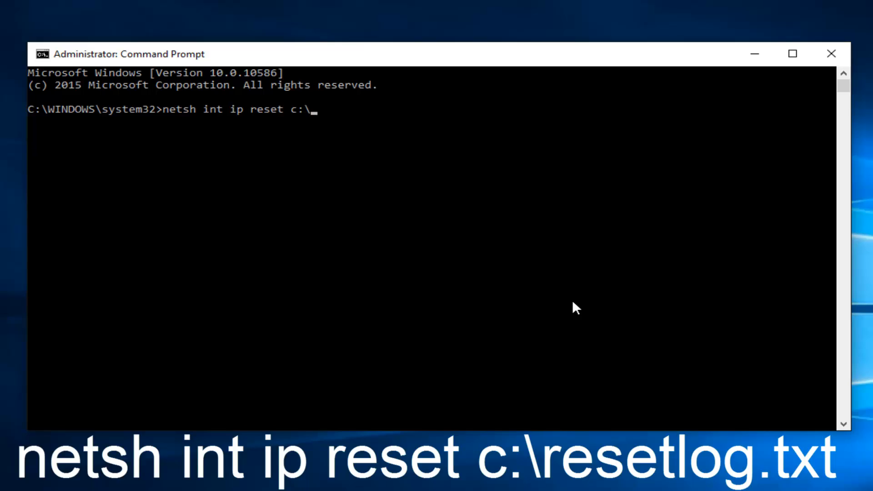
text(res)
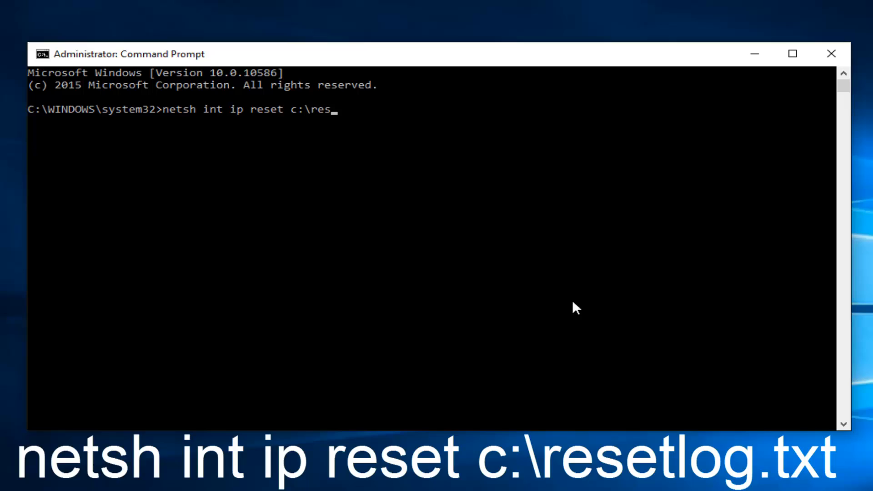
text(etlog)
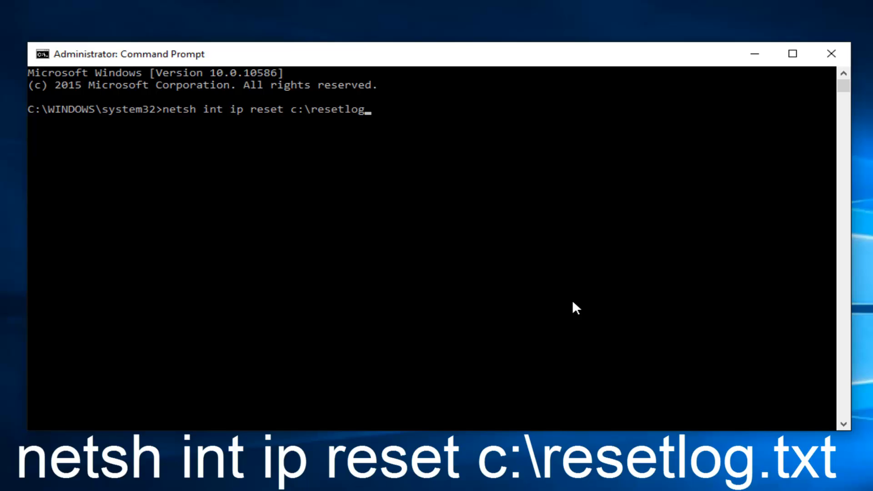
text(.txt)
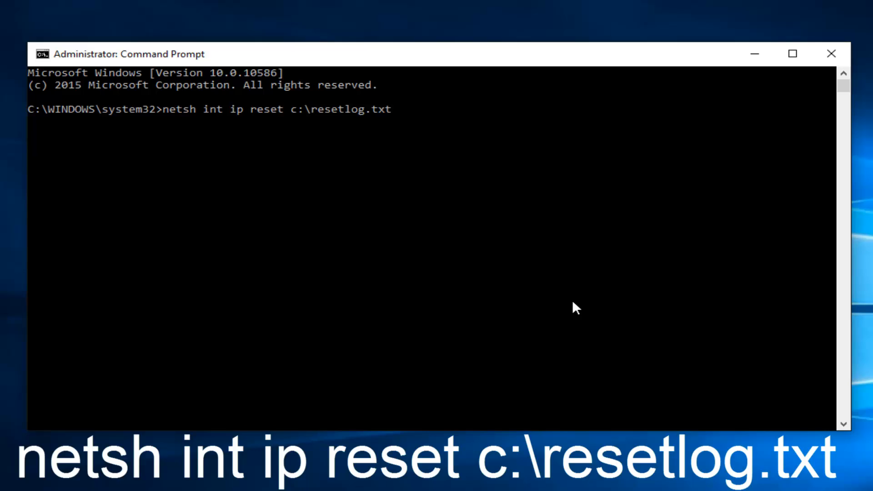
key(Return)
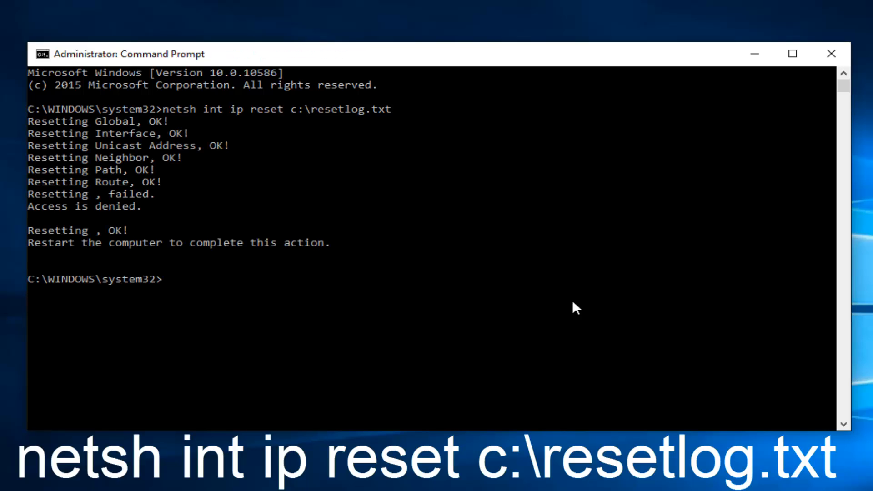
mouse_move(254, 218)
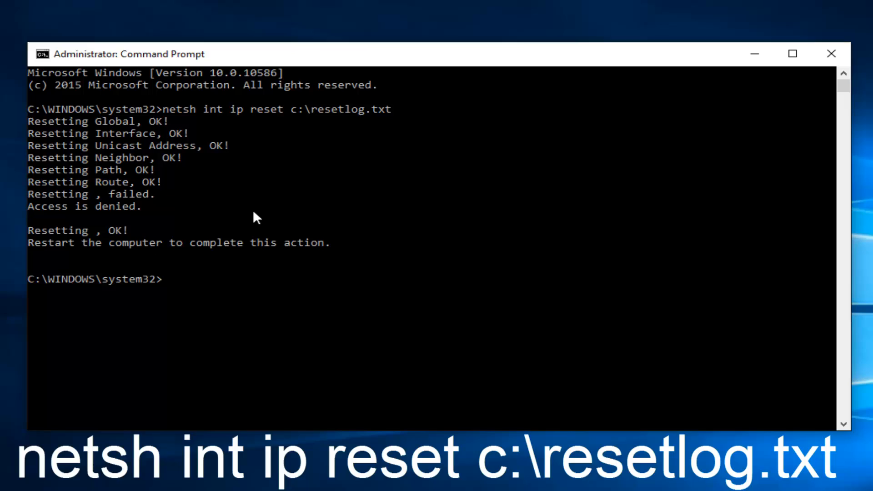
mouse_move(73, 209)
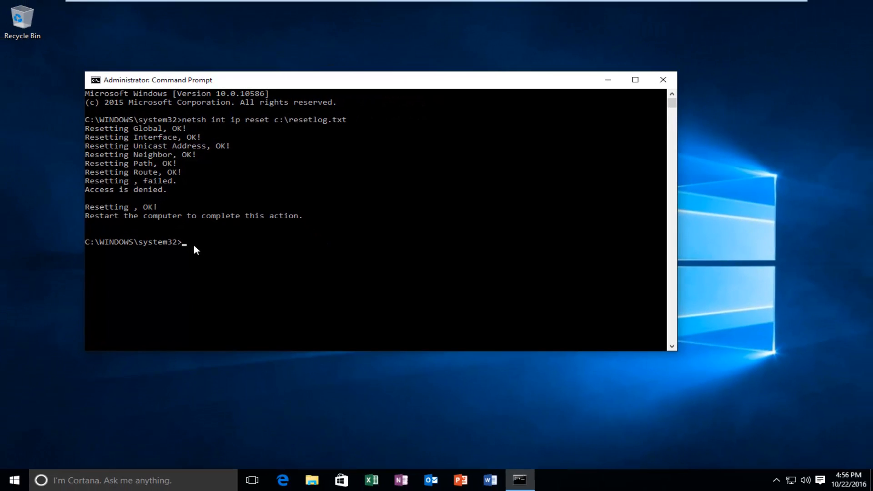
mouse_move(653, 100)
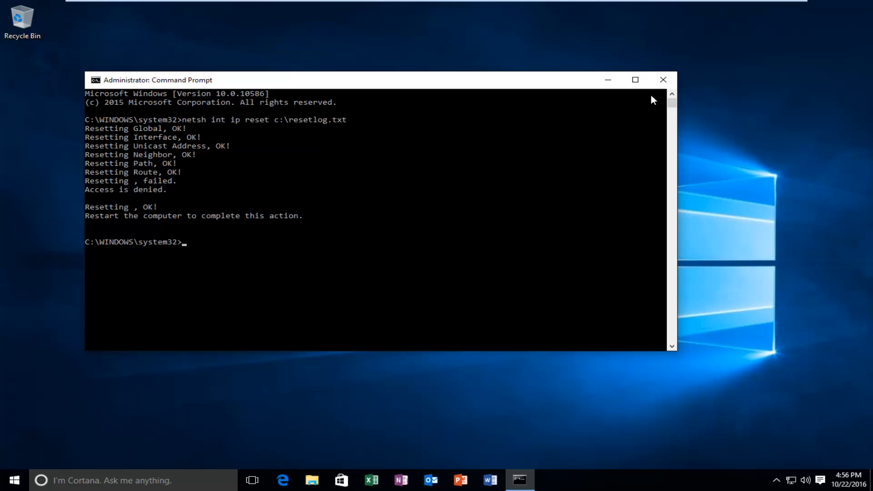
- Close the Administrator: Command Prompt window to return to the desktop
click(662, 79)
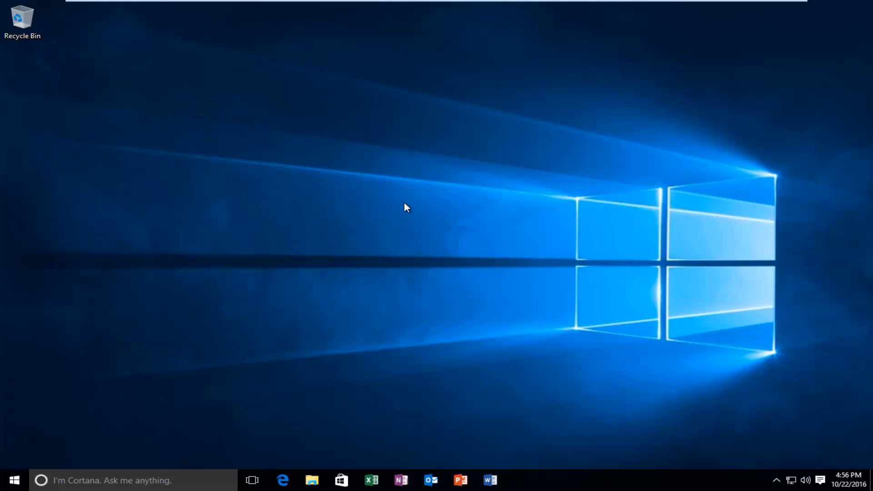
mouse_move(157, 225)
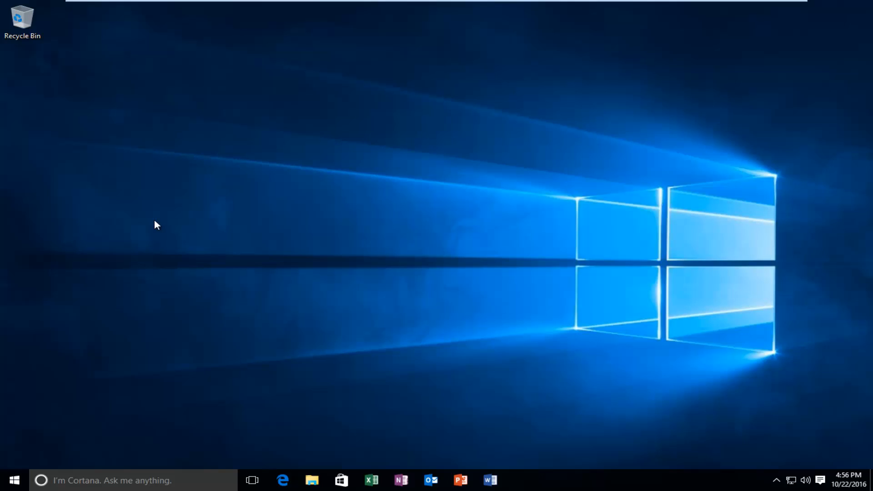
mouse_move(158, 221)
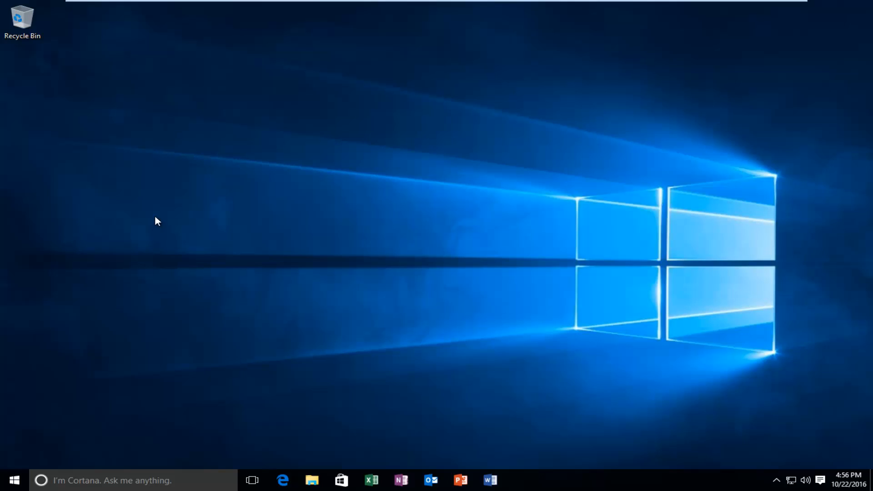